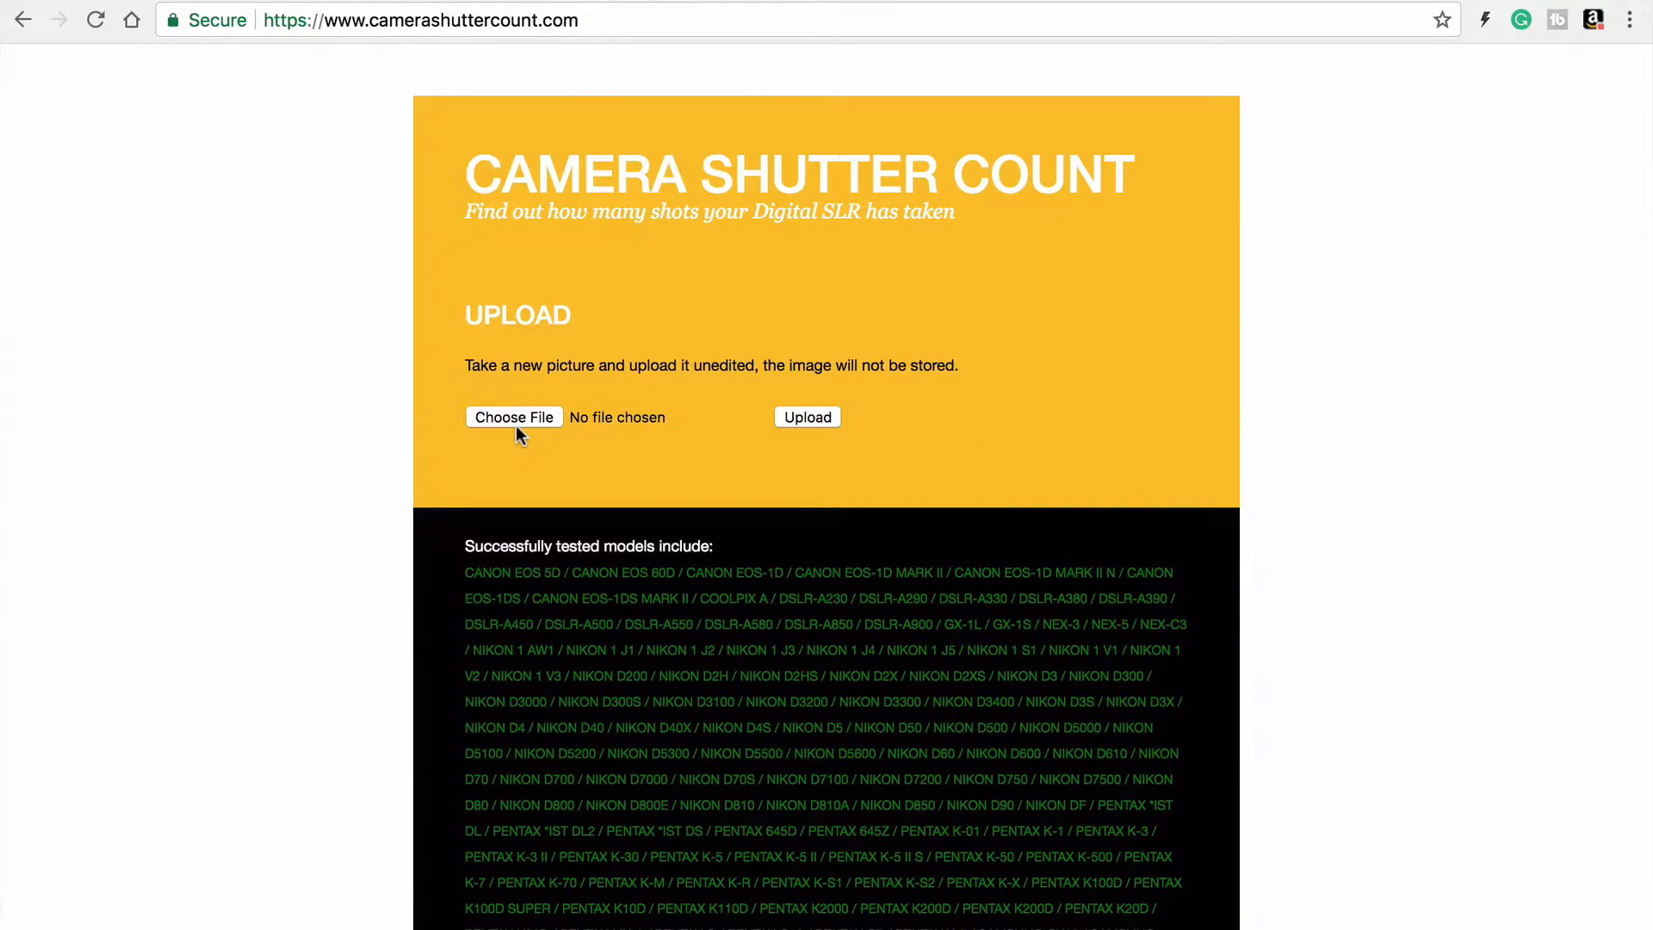
# Choose the photo DSC_2374.JPG and start its upload for a shutter count check.
pyautogui.click(513, 417)
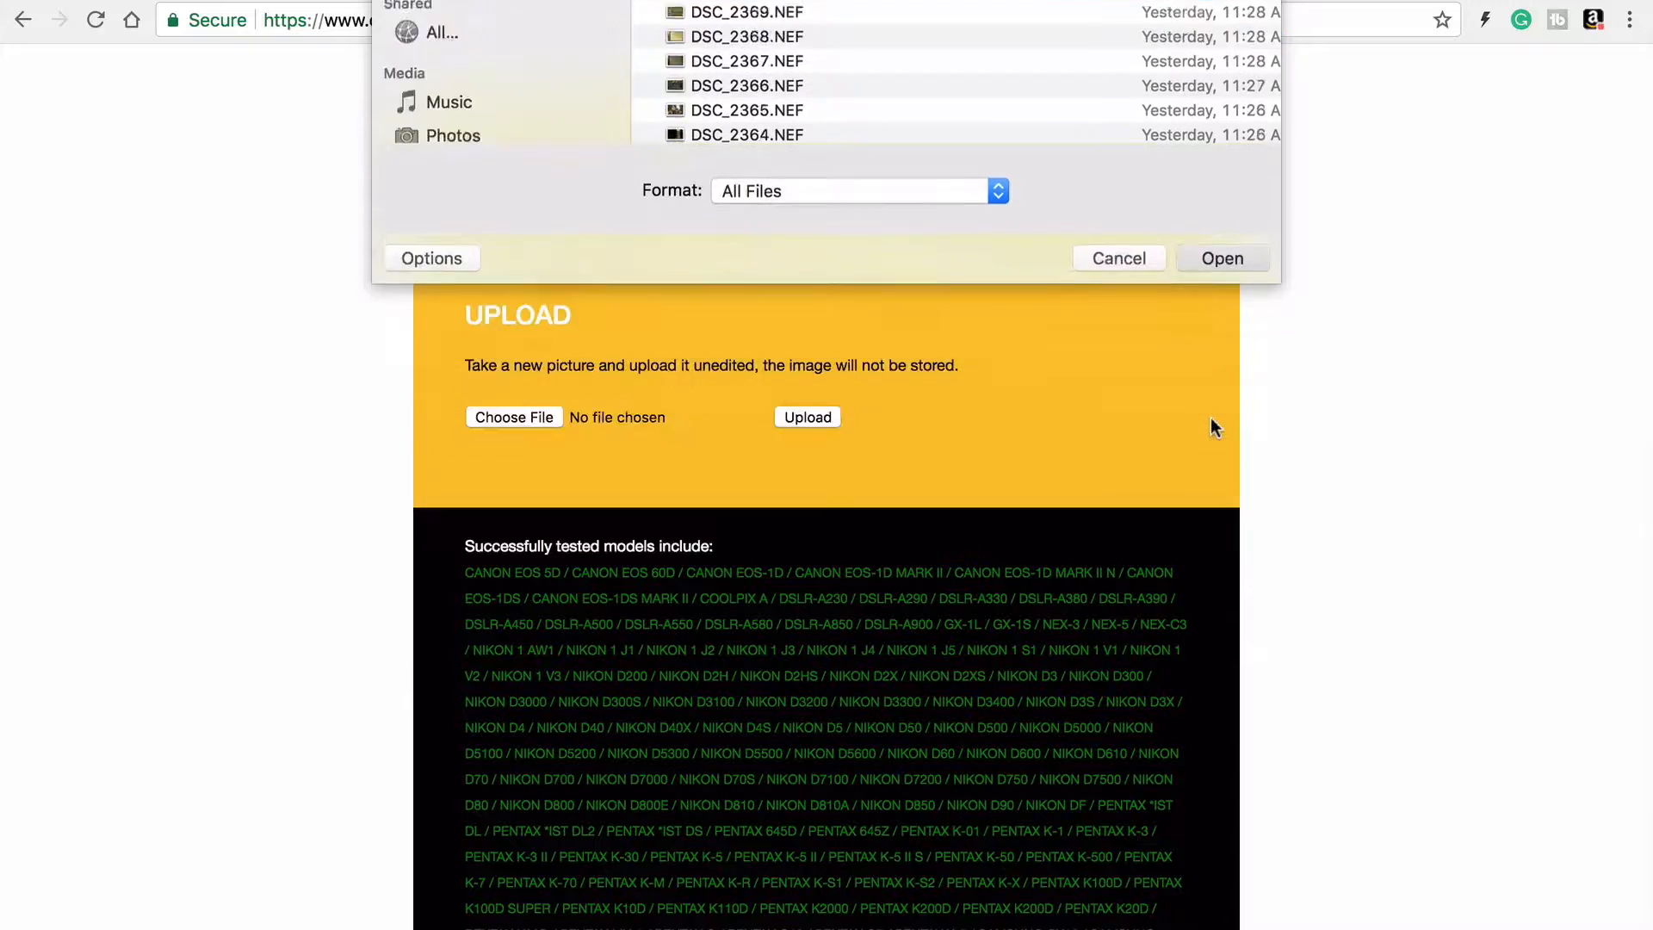
pyautogui.click(1222, 258)
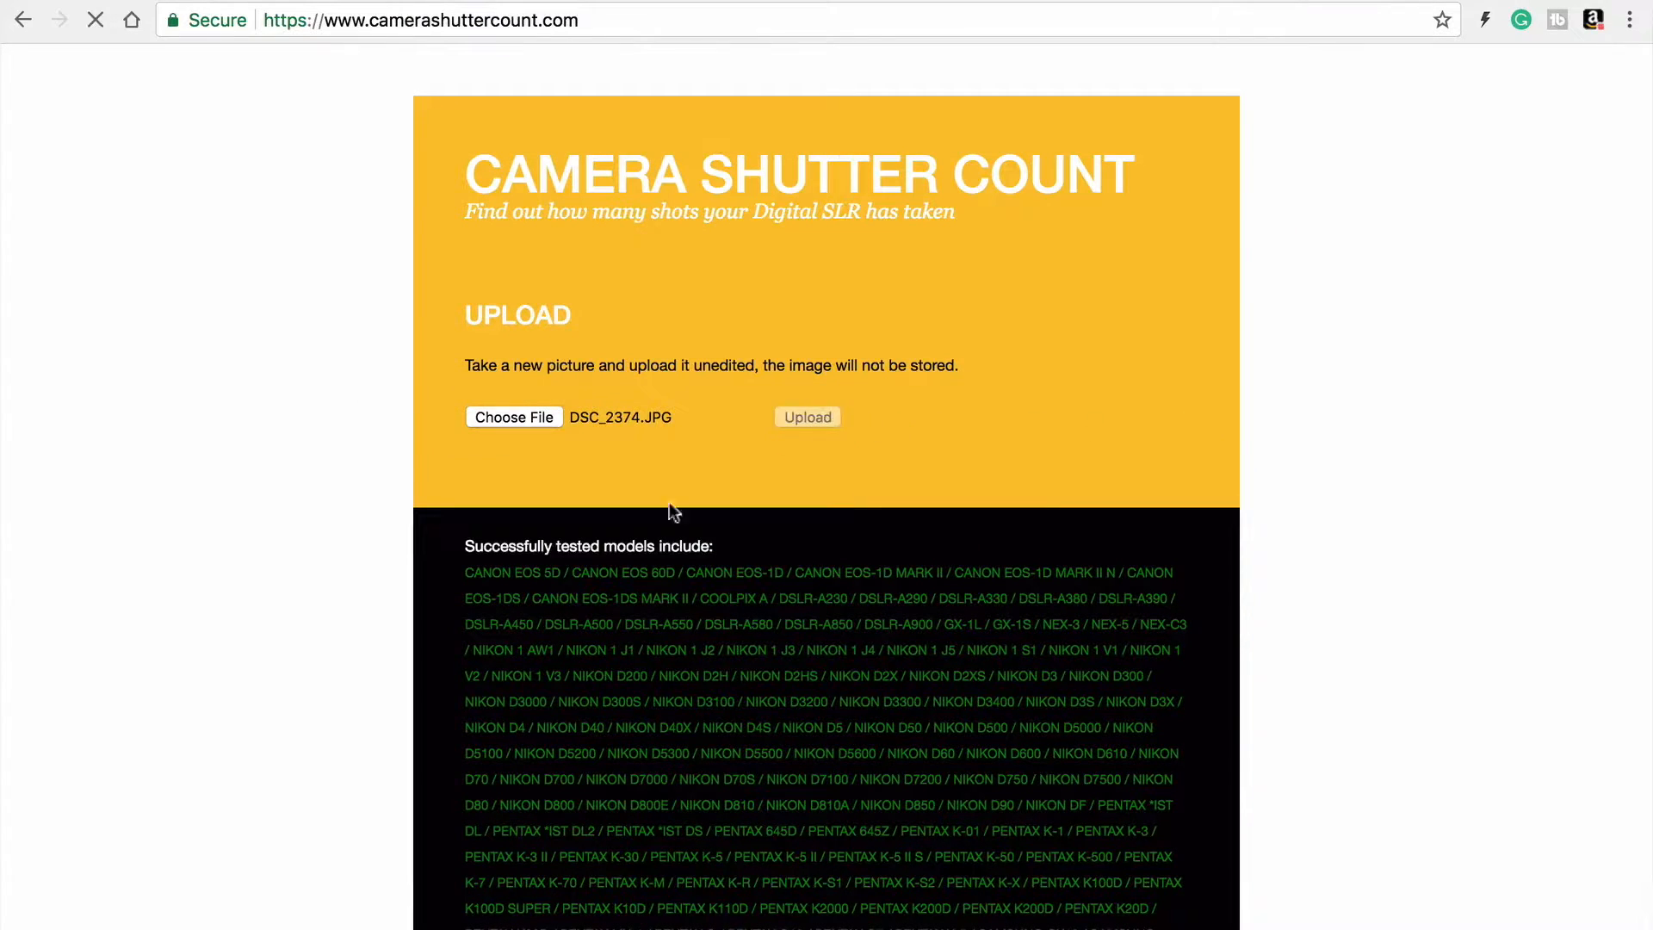
pyautogui.moveTo(144, 910)
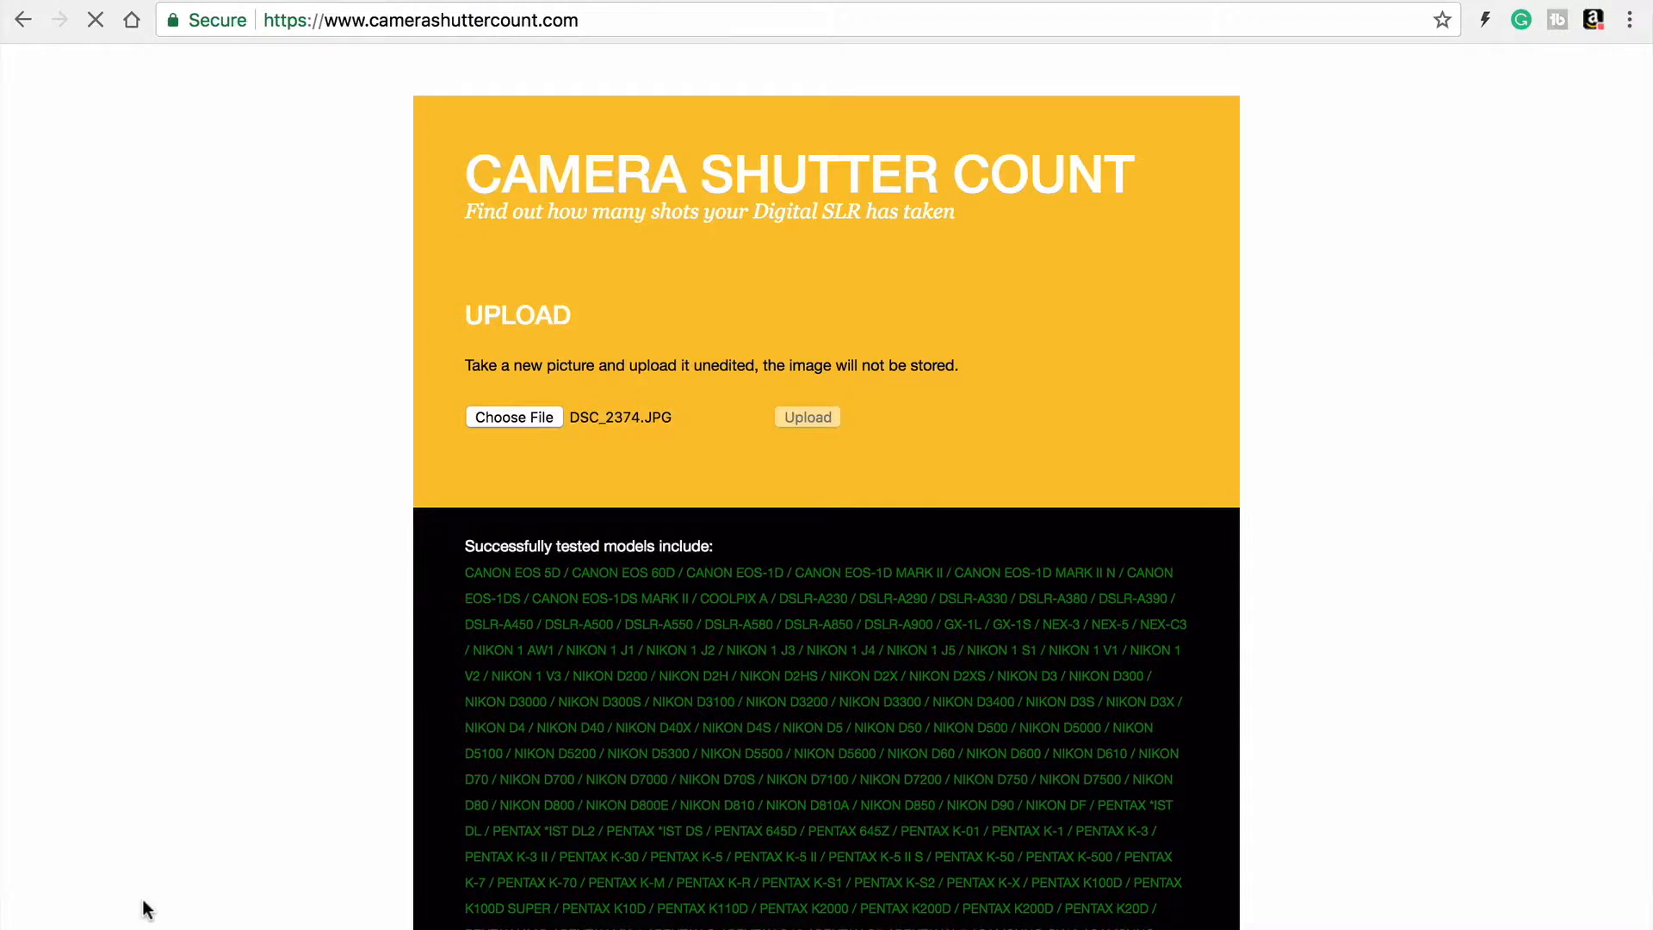
# Load the results page reporting a shutter count of 46510 for the NIKON D5100.
pyautogui.click(807, 417)
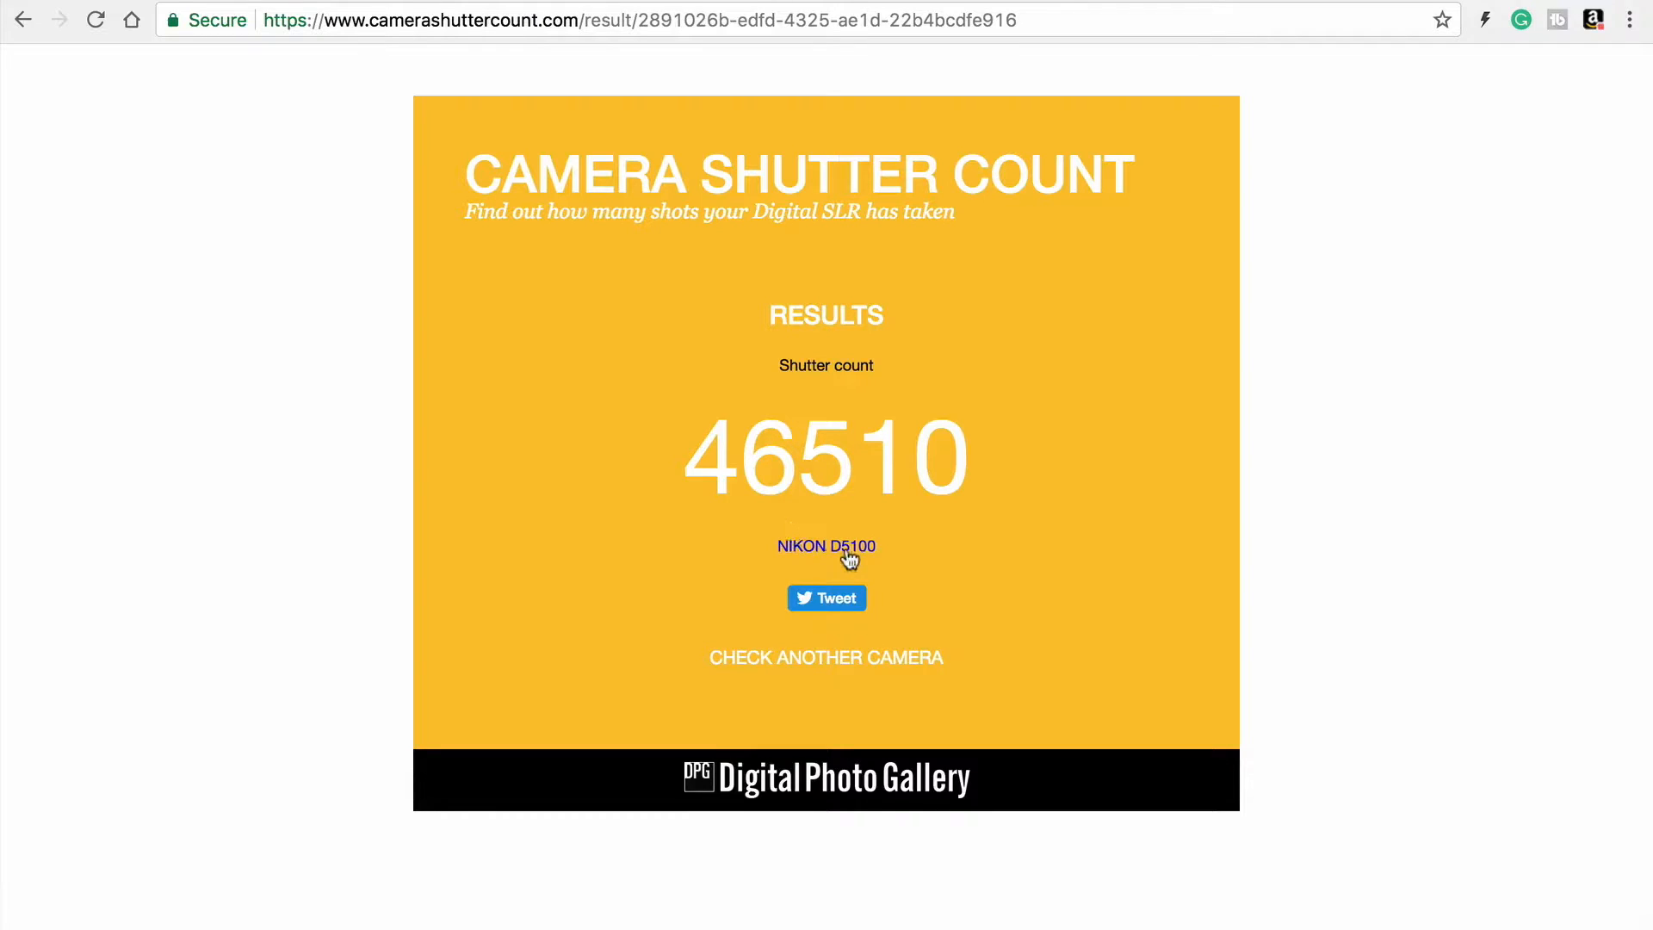
pyautogui.moveTo(873, 559)
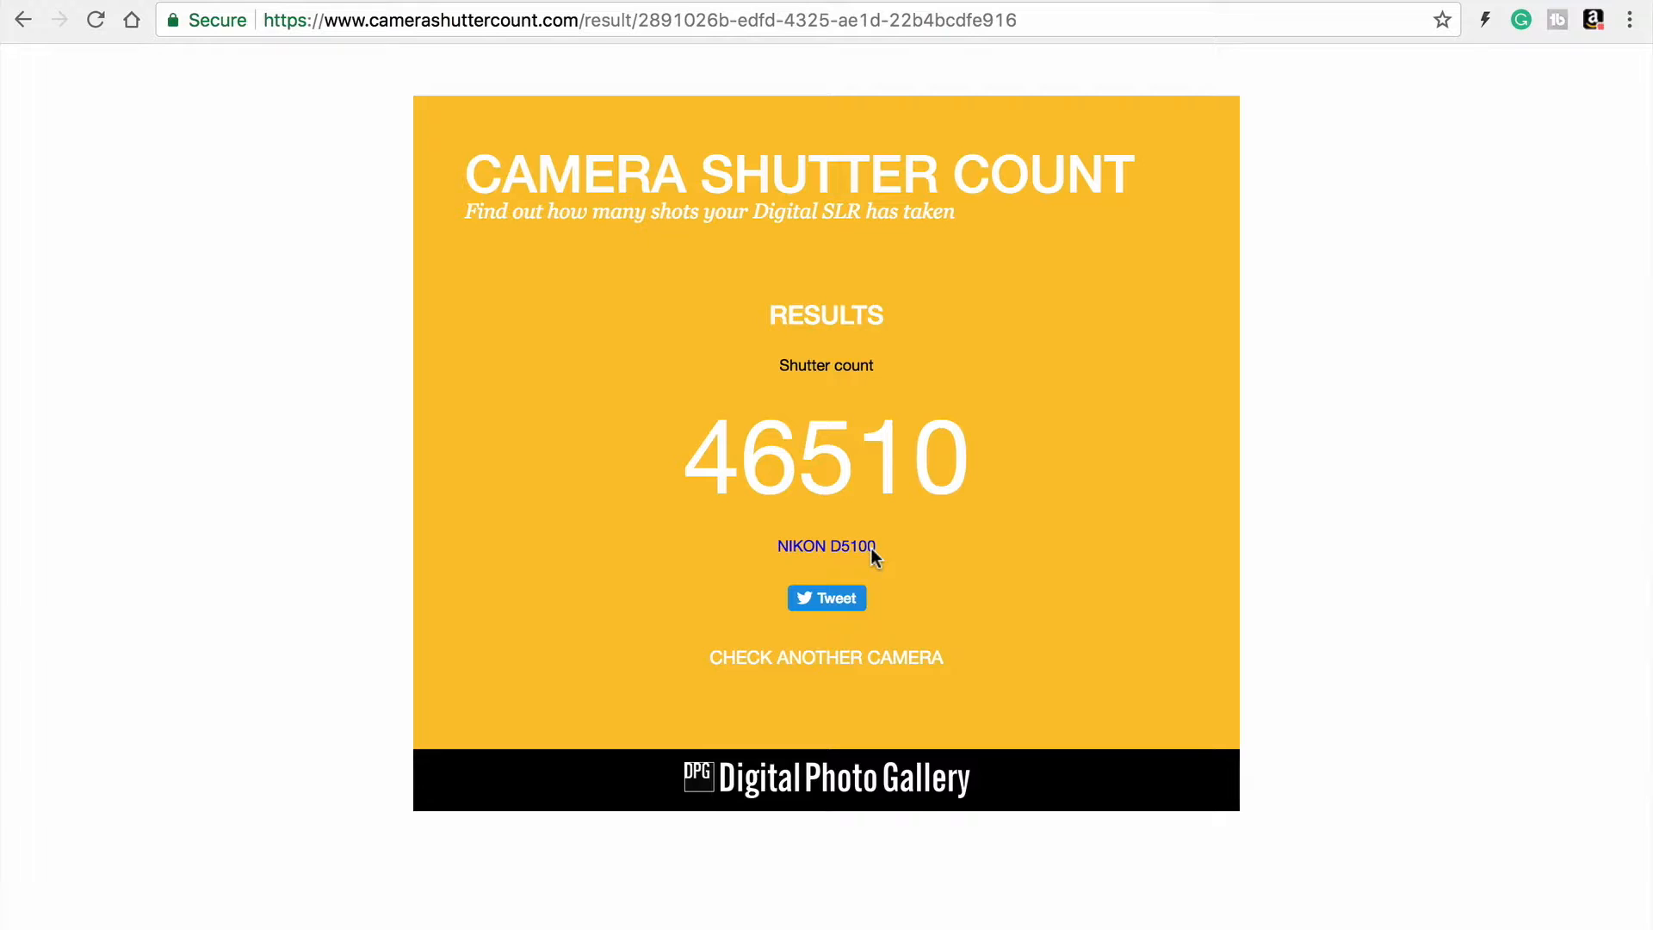
pyautogui.moveTo(32, 76)
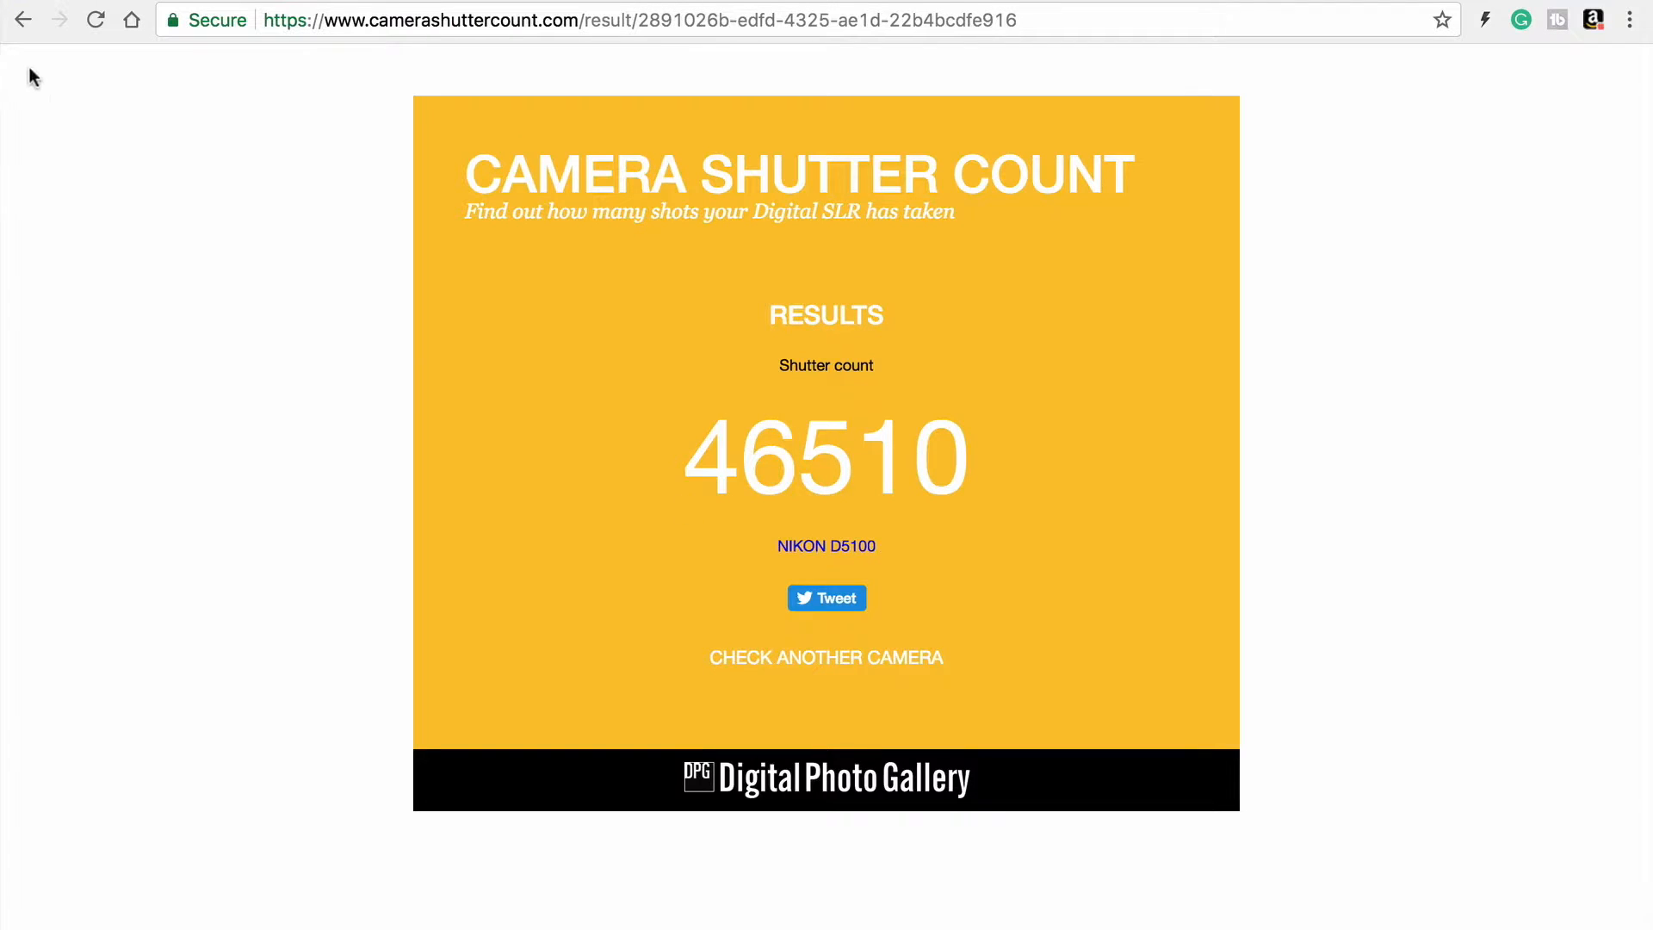
# Go back to the upload page, where DSC_2374.JPG remains the chosen file.
pyautogui.click(825, 657)
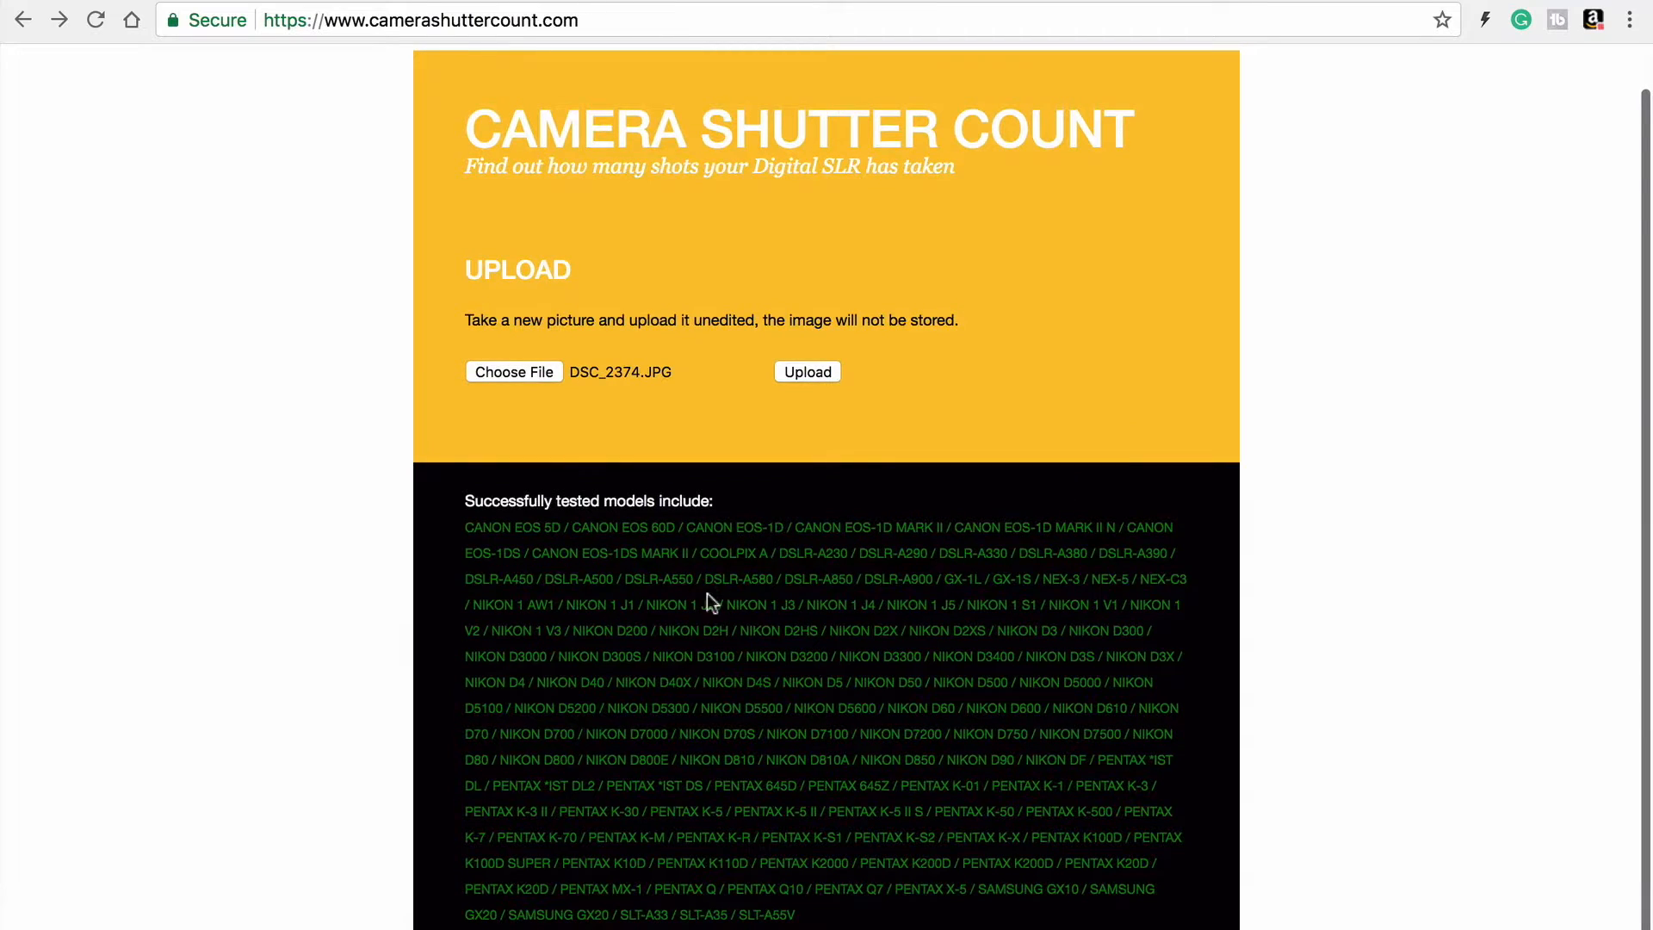
pyautogui.moveTo(882, 804)
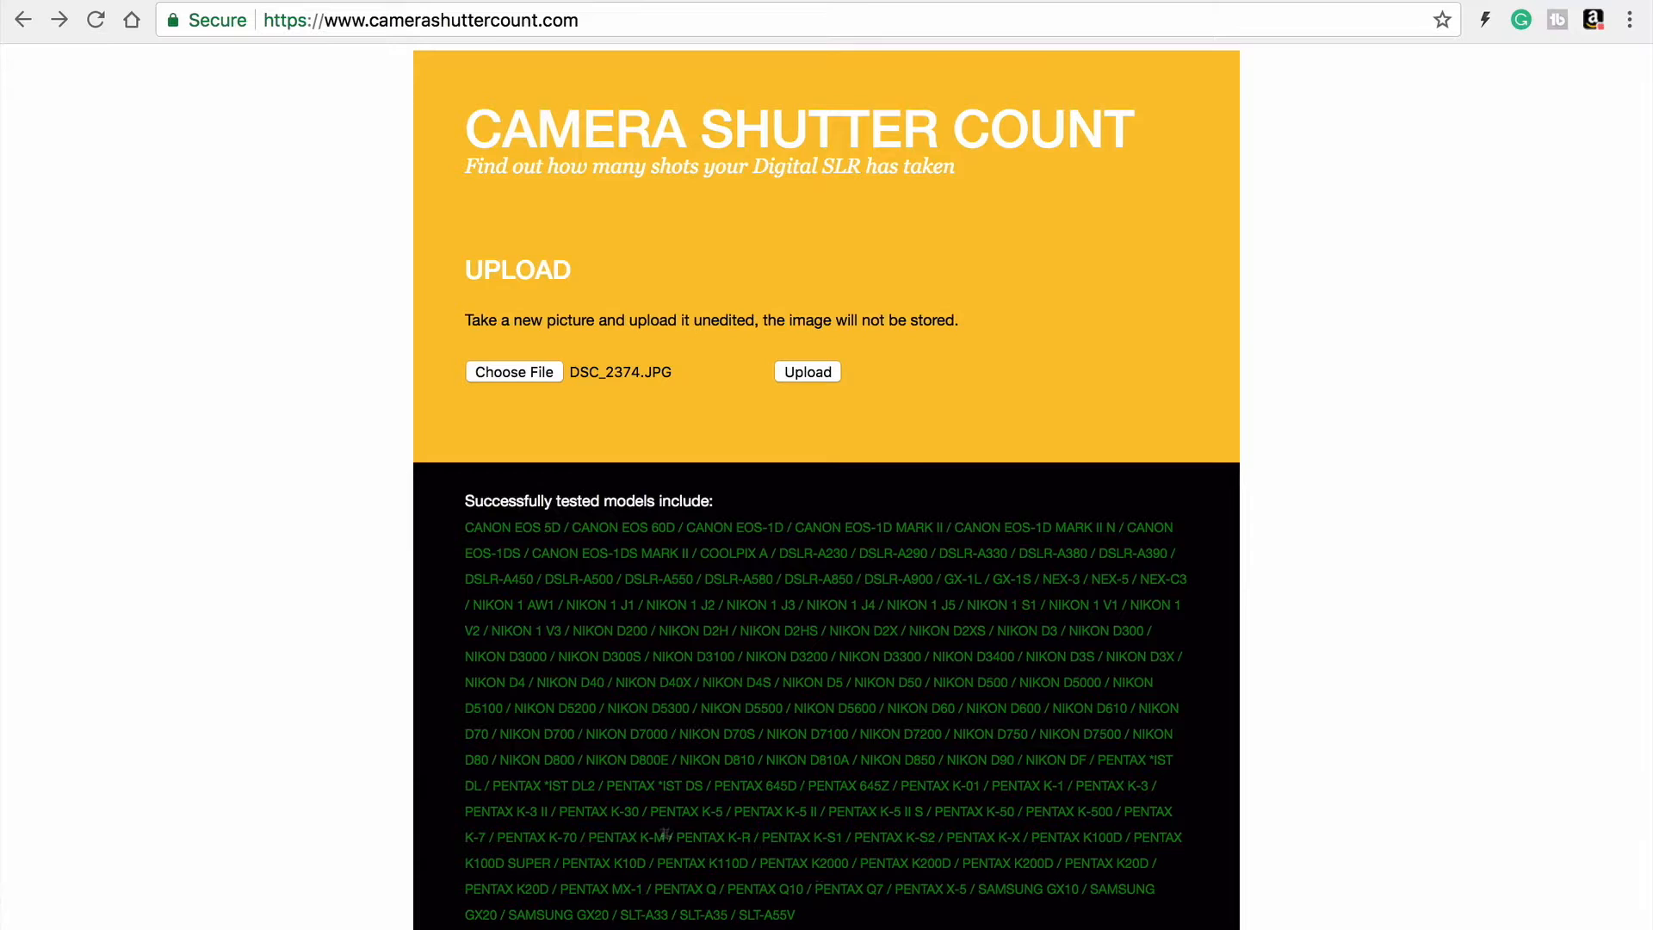
pyautogui.moveTo(507, 922)
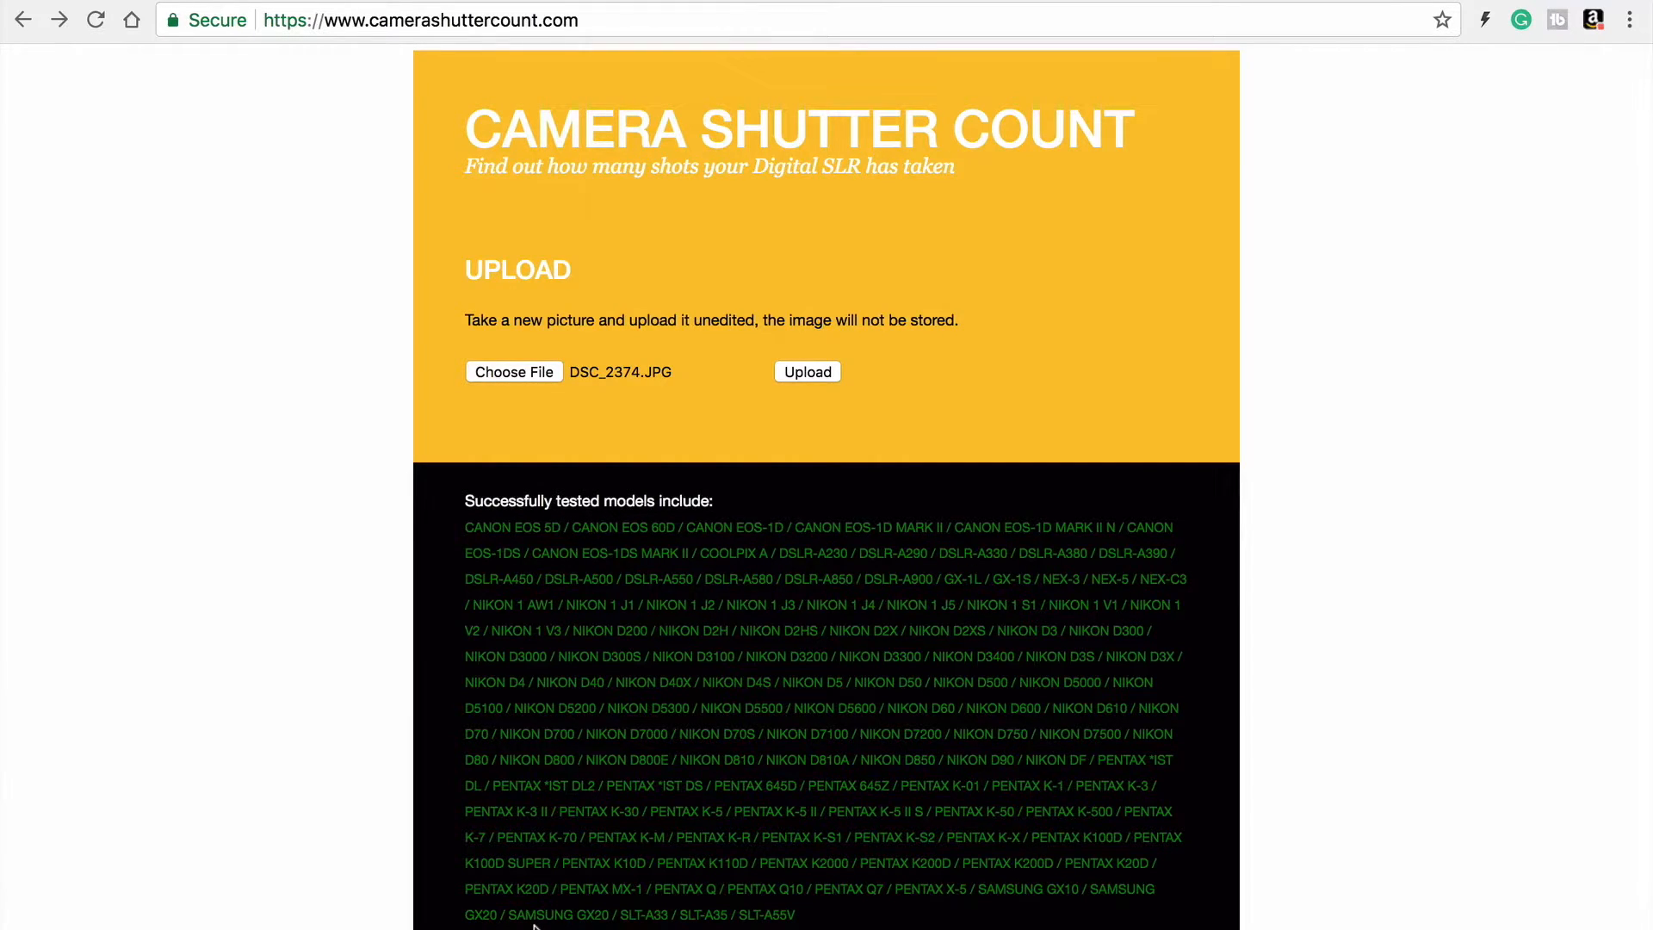
pyautogui.moveTo(1348, 577)
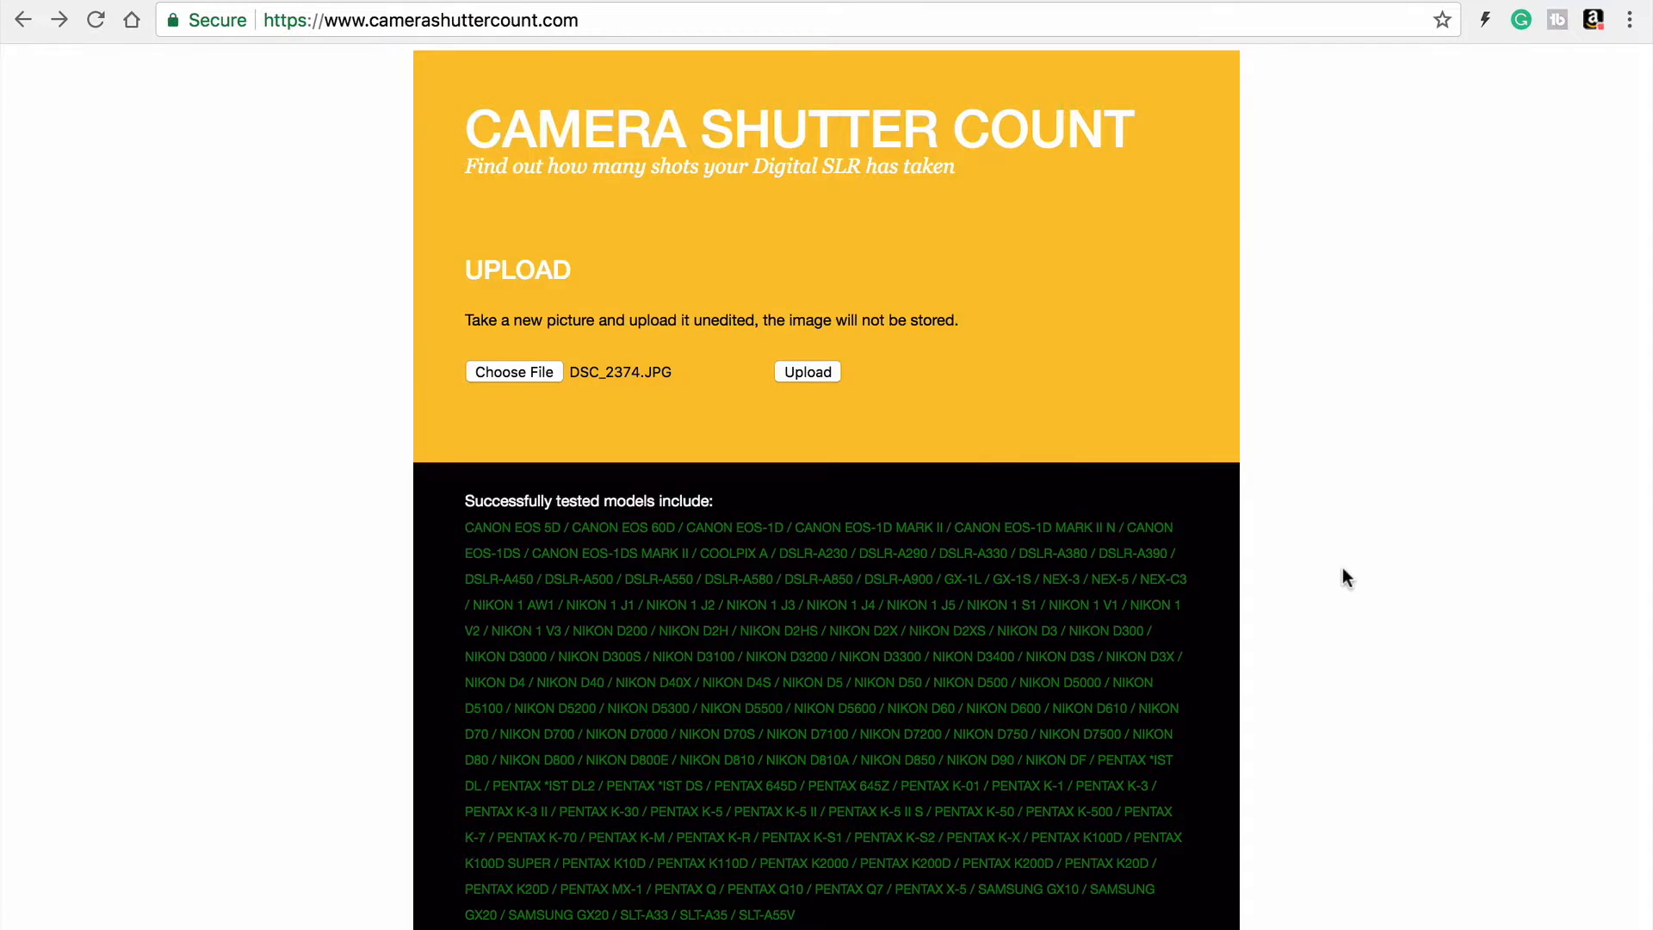
pyautogui.moveTo(1001, 729)
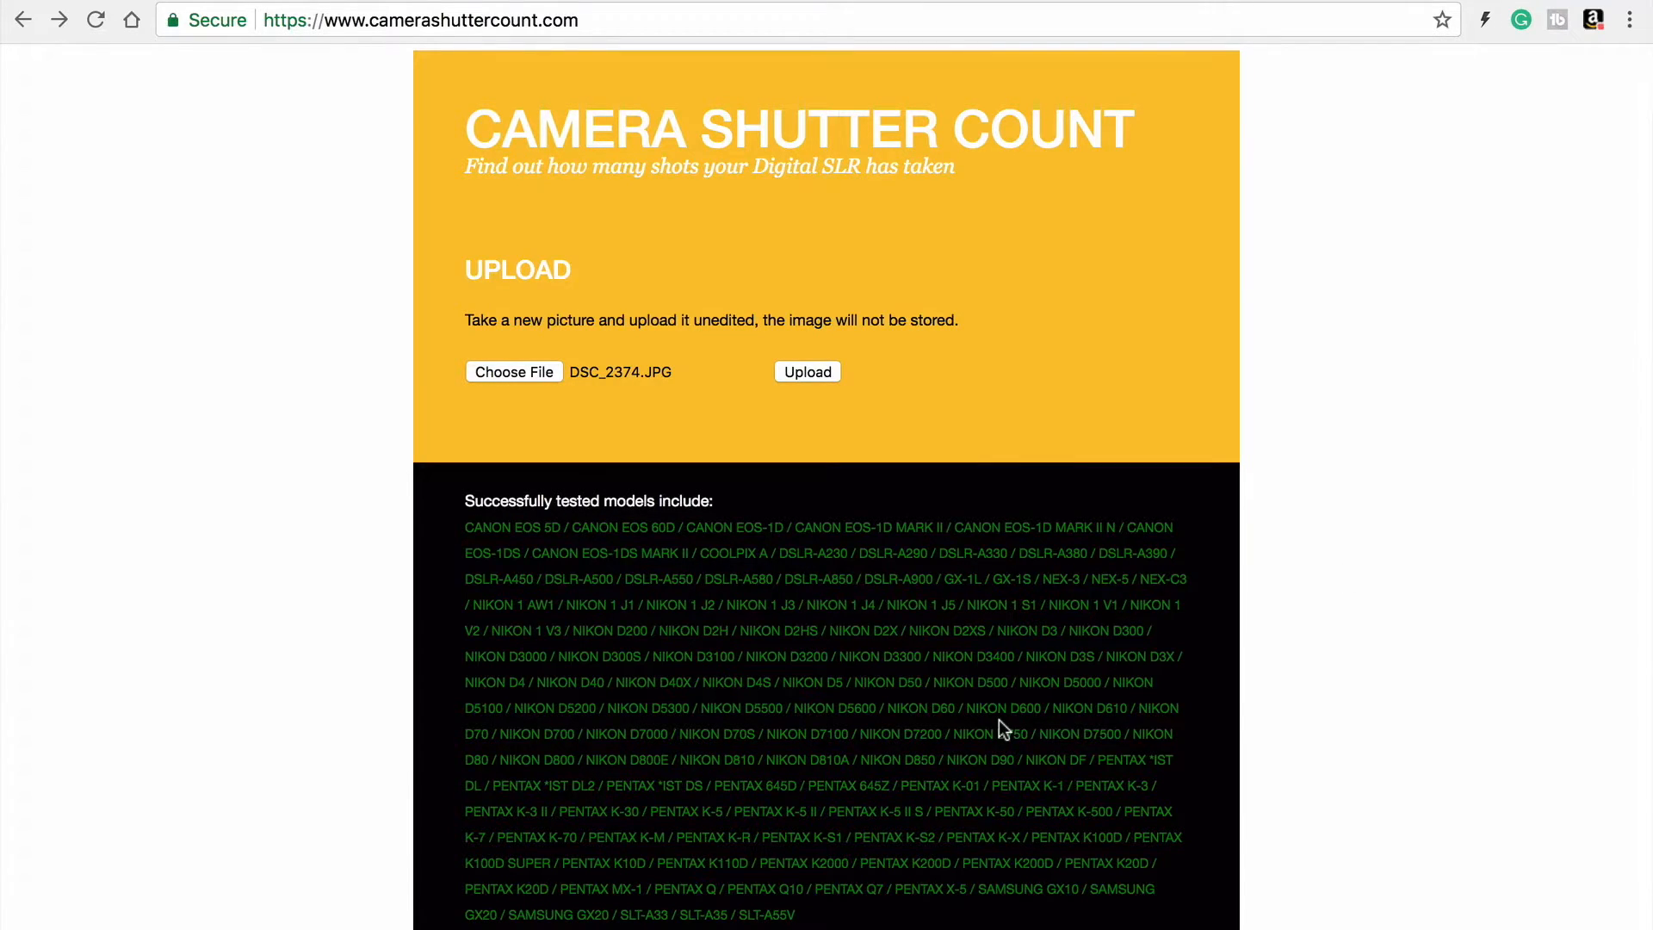
pyautogui.moveTo(304, 205)
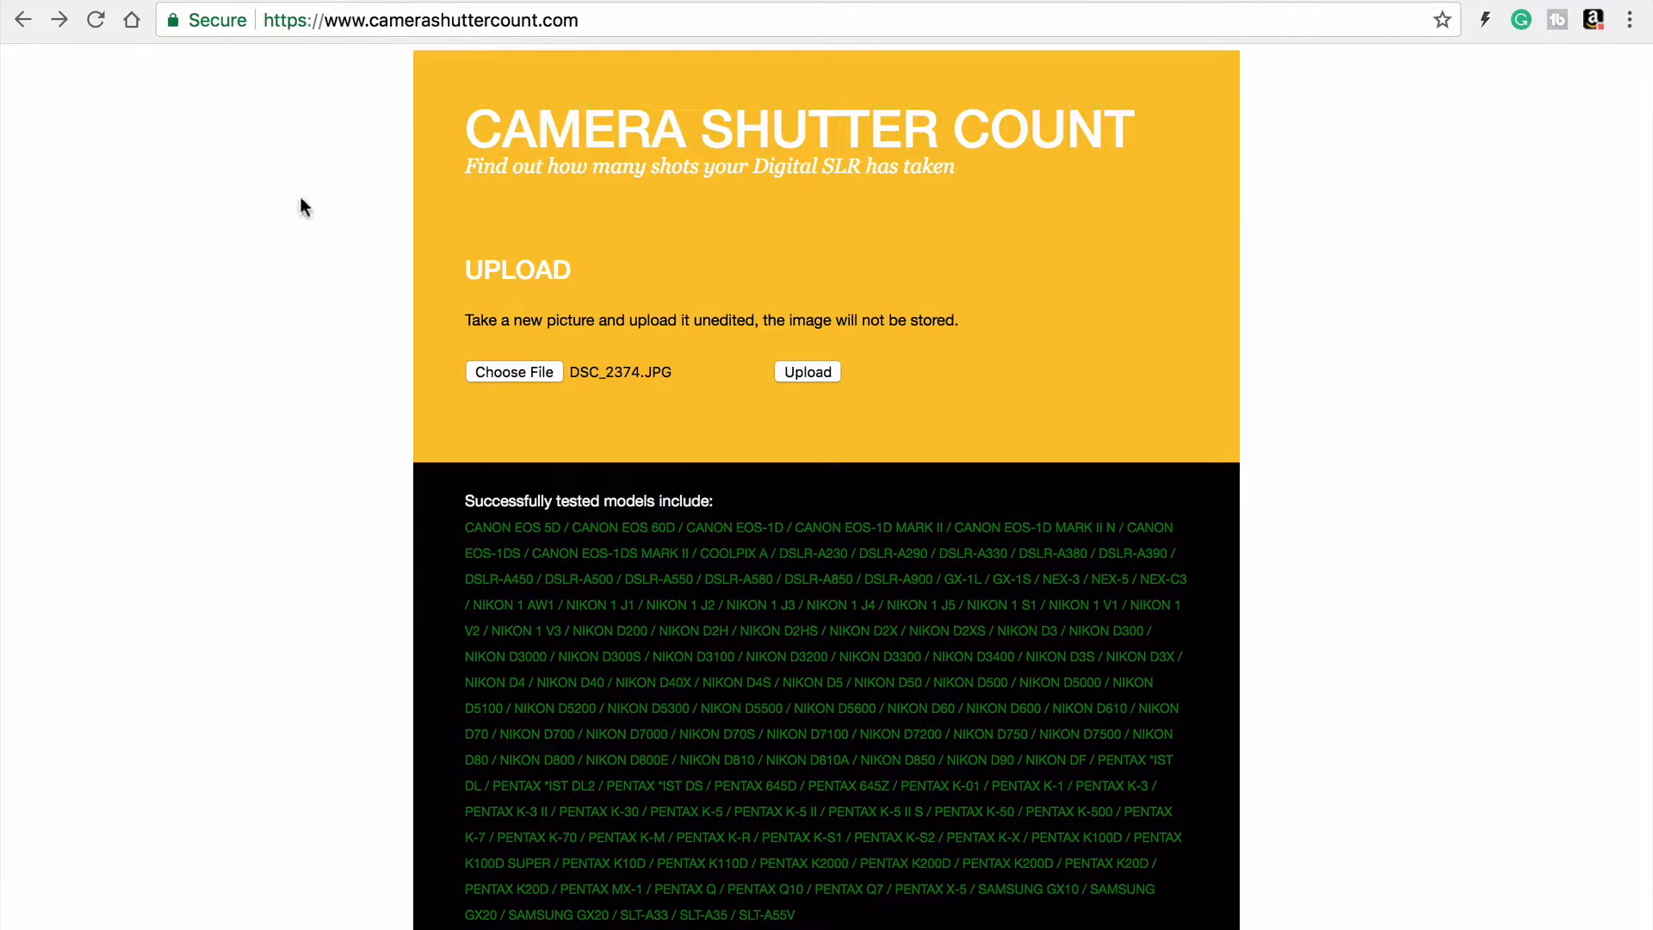
# Return forward to the results page showing 46510 shutter actuations for the NIKON D5100.
pyautogui.click(807, 371)
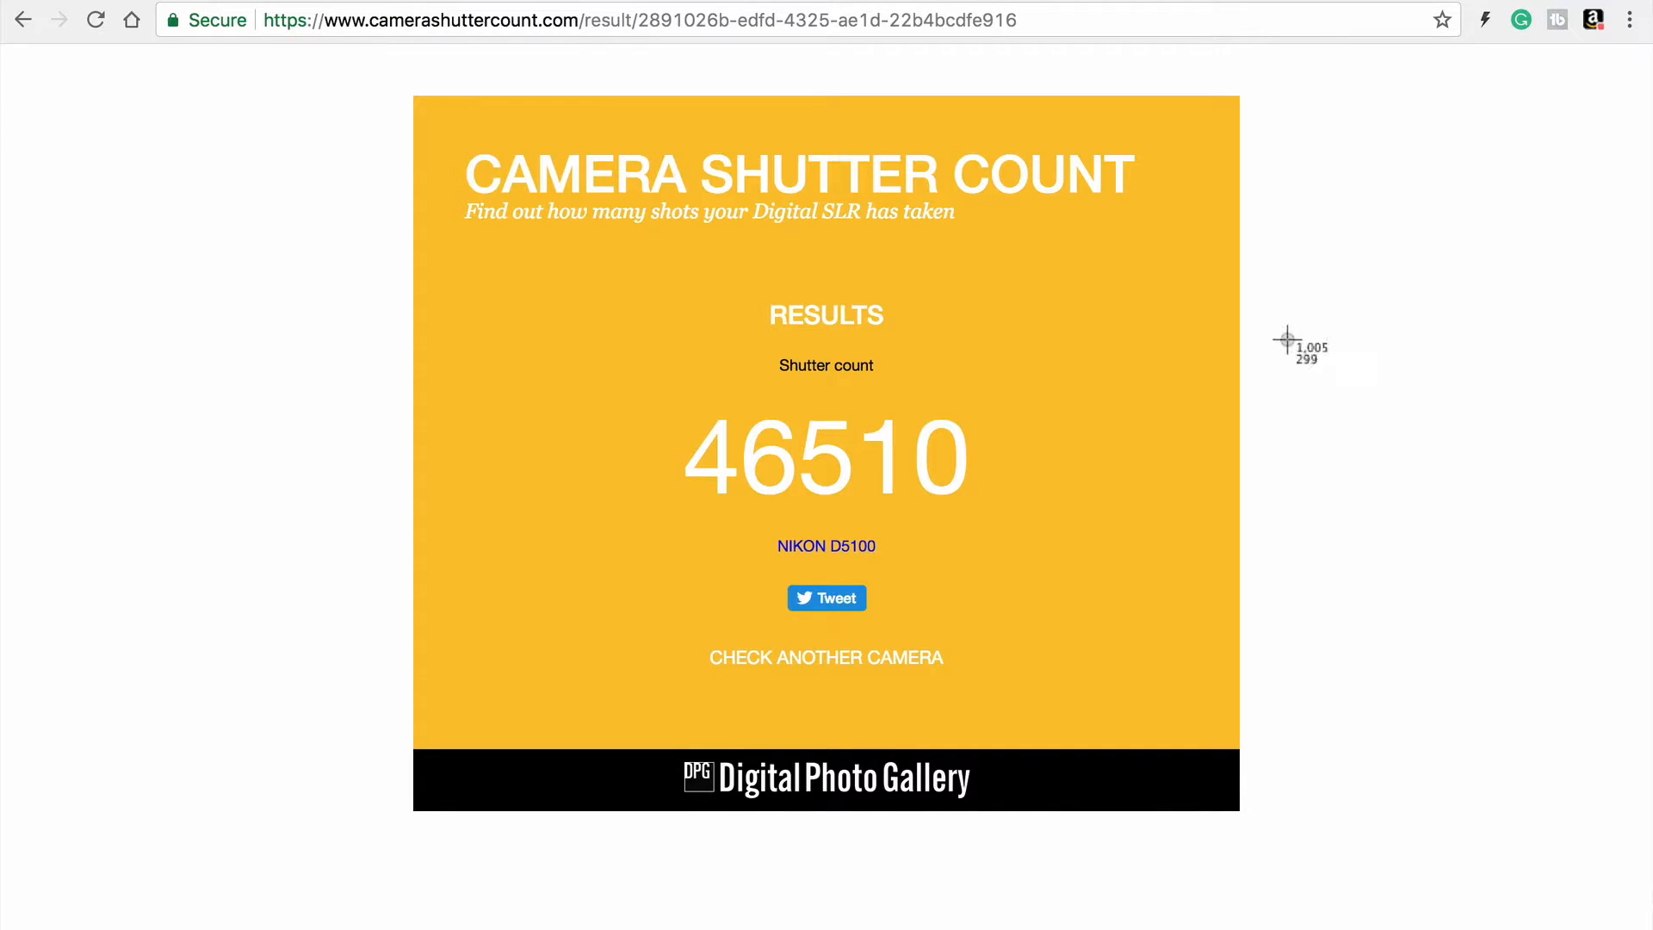
pyautogui.moveTo(320, 69)
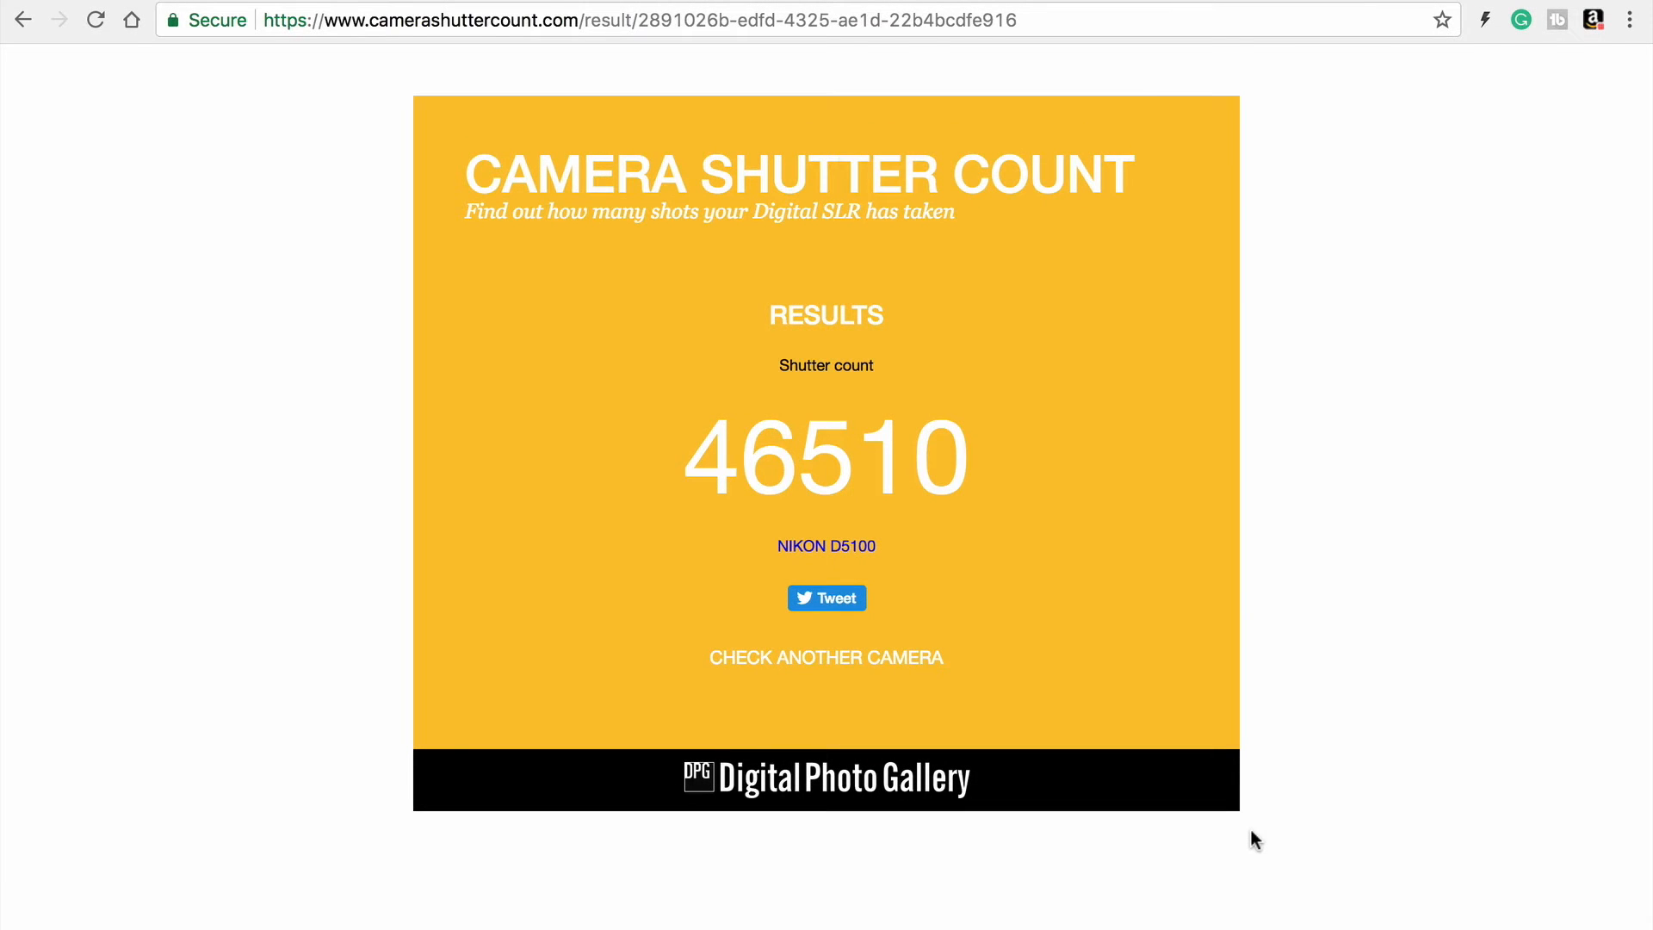
pyautogui.moveTo(701, 454)
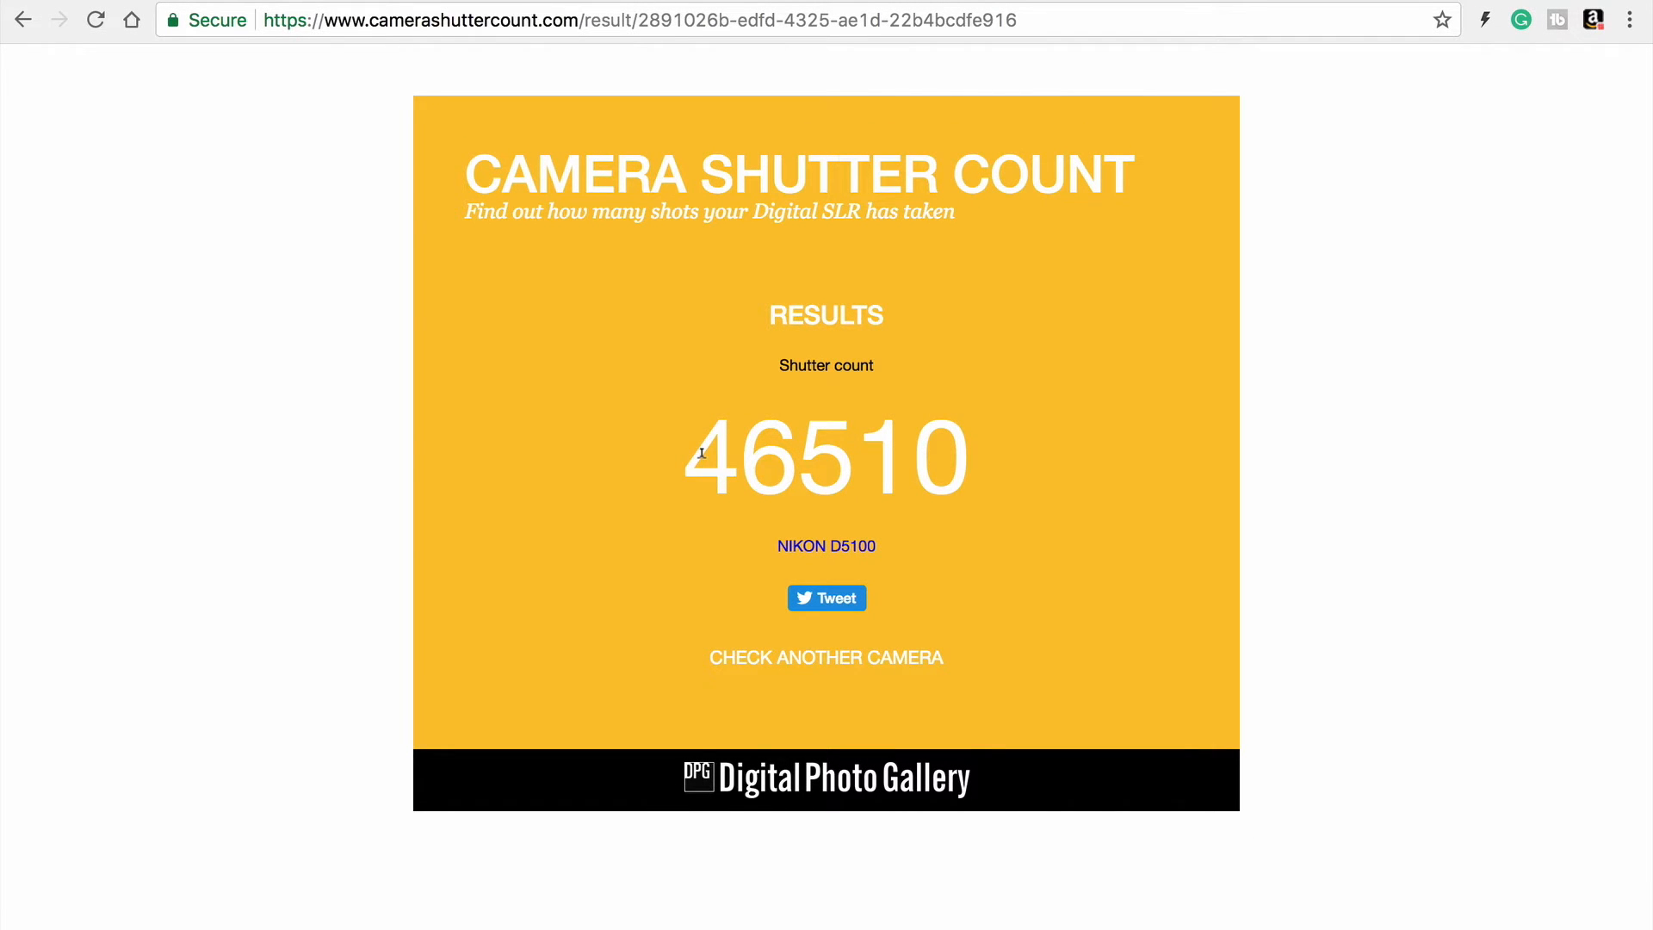